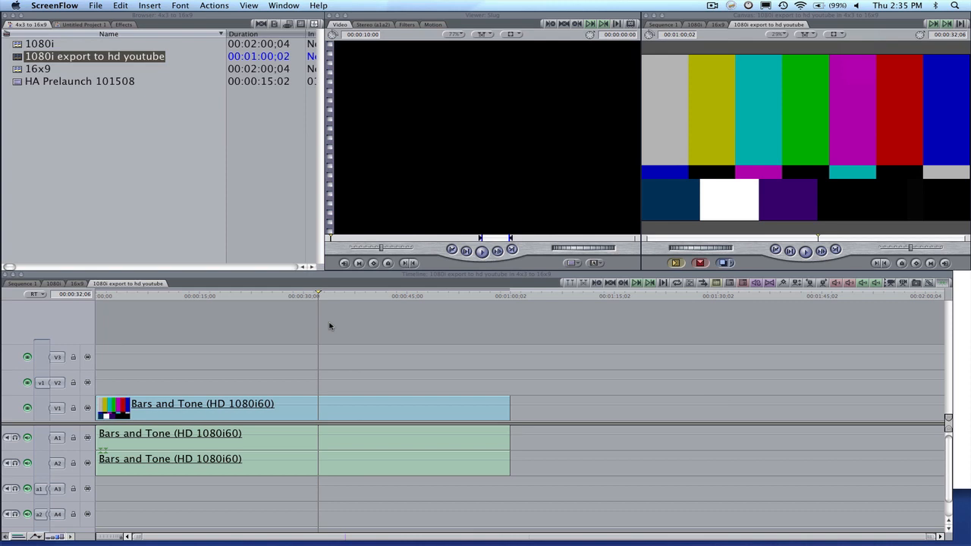
{"action": "mouse_move", "coordinate": [477, 336]}
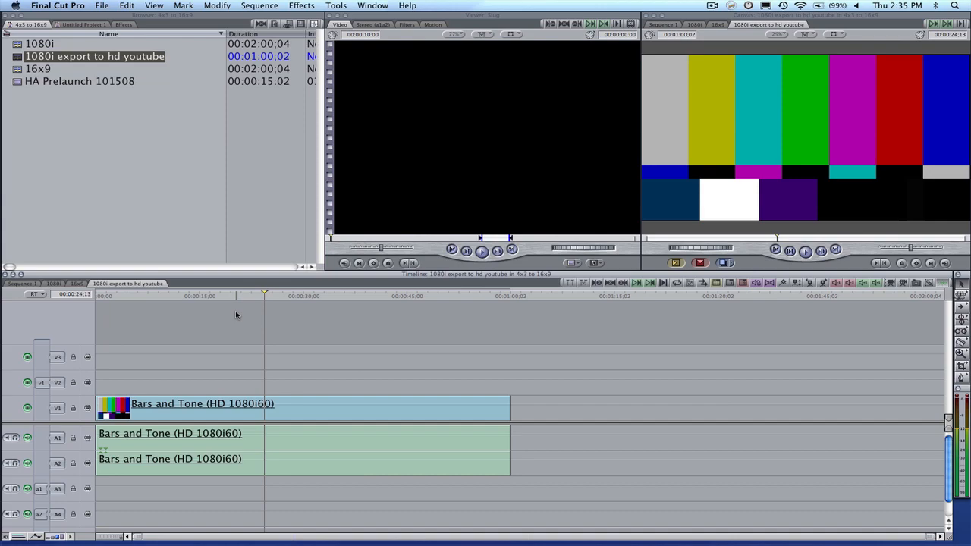
{"action": "mouse_move", "coordinate": [243, 320]}
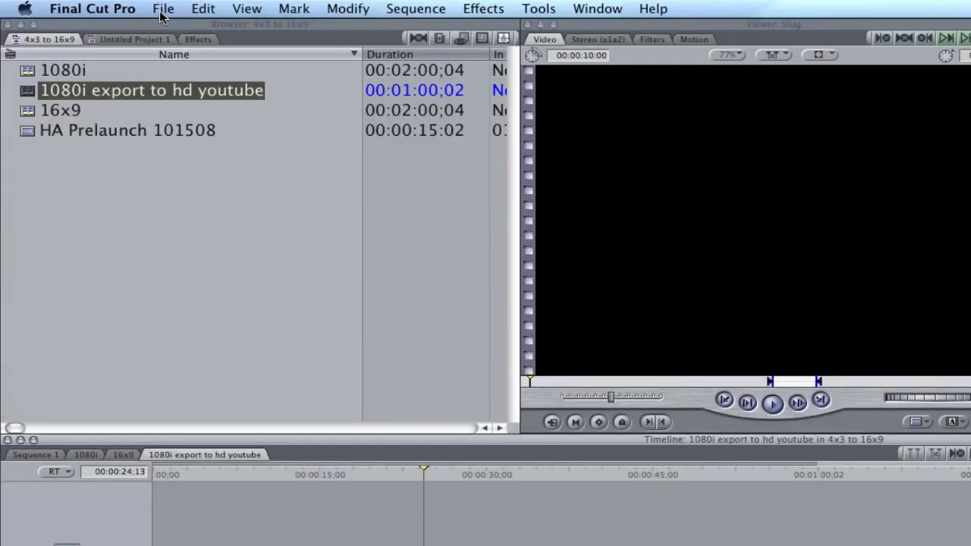
- Start a QuickTime Conversion export to Export Masters ScreenFlow named 'HD demo for youtube'
{"action": "left_click", "coordinate": [163, 8]}
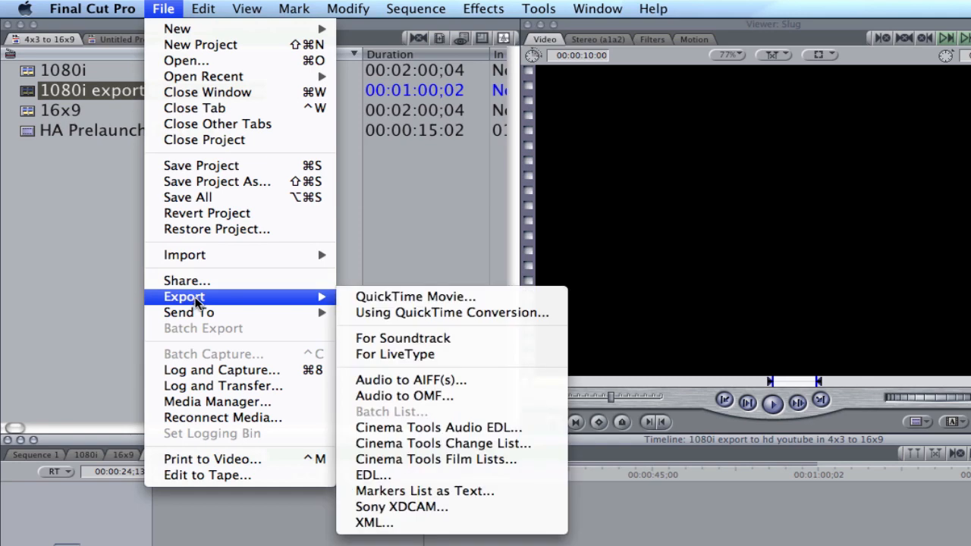
{"action": "mouse_move", "coordinate": [452, 312]}
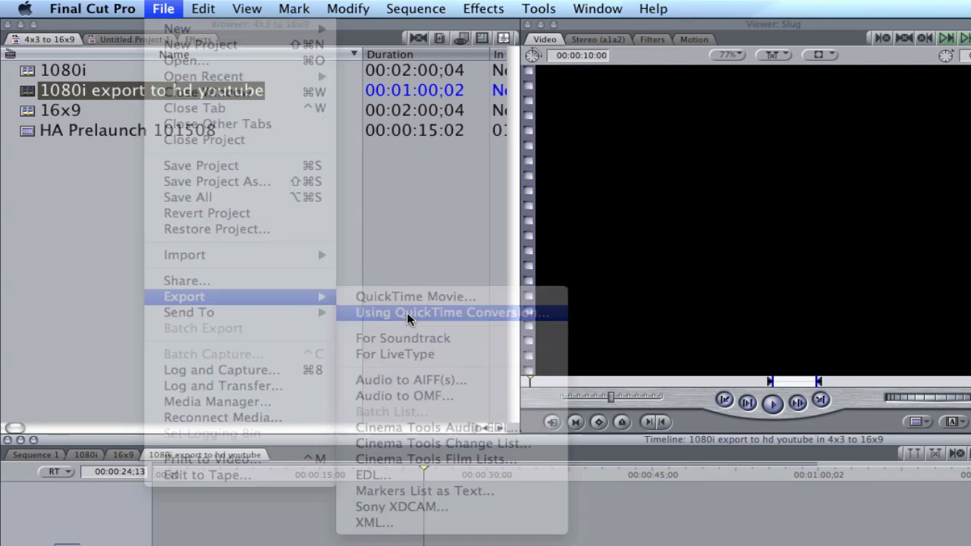
{"action": "left_click", "coordinate": [446, 313]}
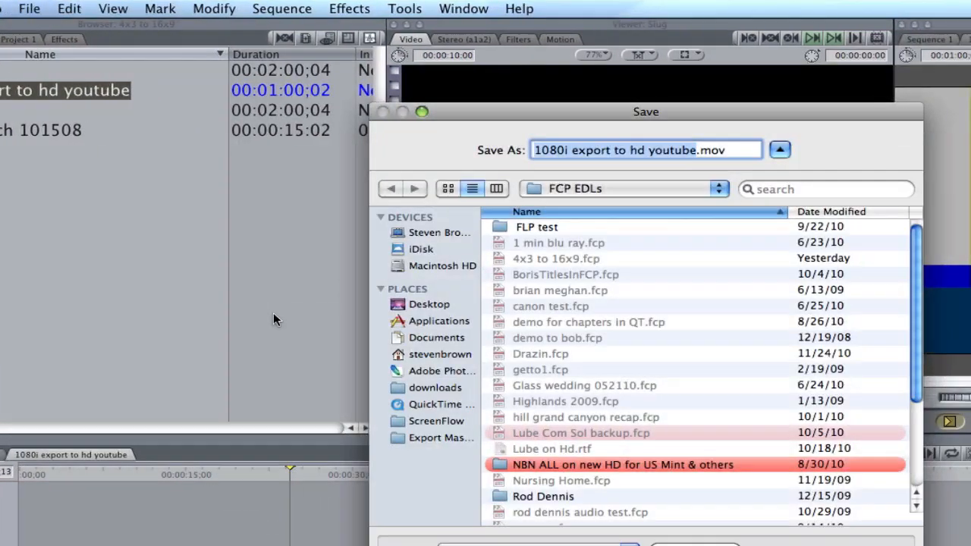
{"action": "mouse_move", "coordinate": [497, 397]}
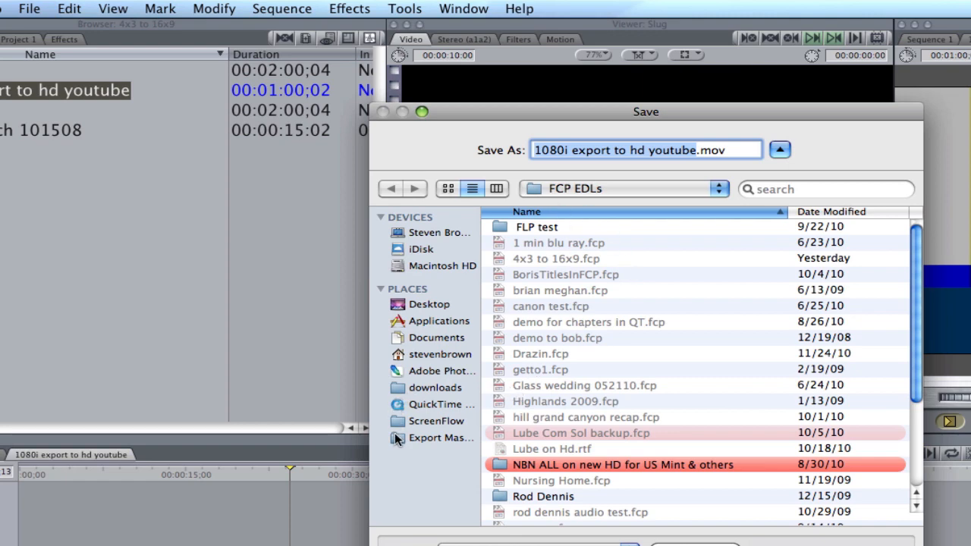
{"action": "left_click", "coordinate": [441, 437]}
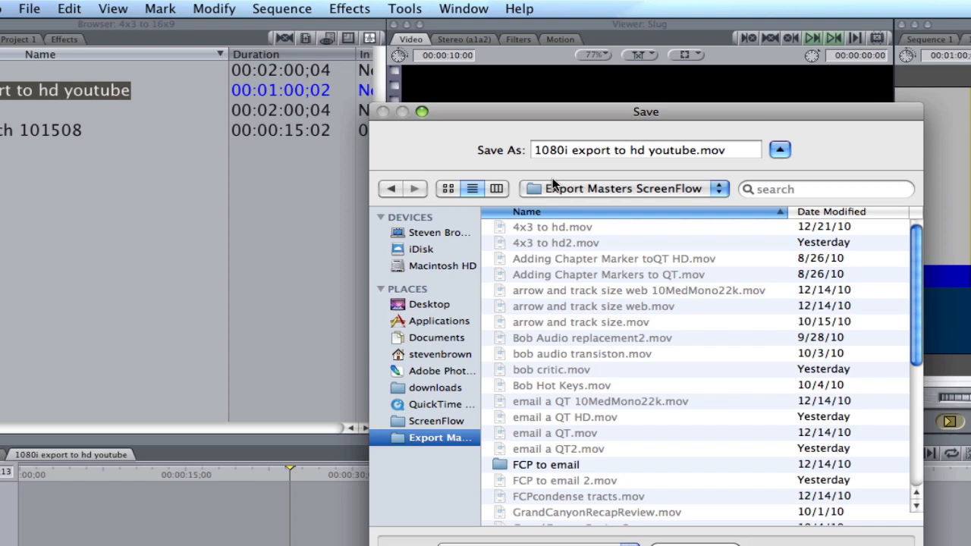
{"action": "left_click", "coordinate": [645, 150]}
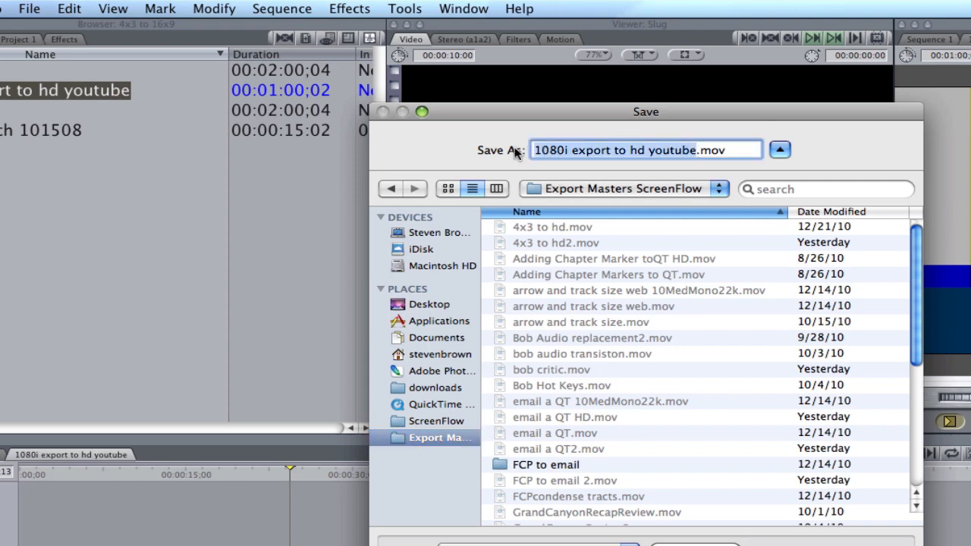
{"action": "type", "text": "HD .mov"}
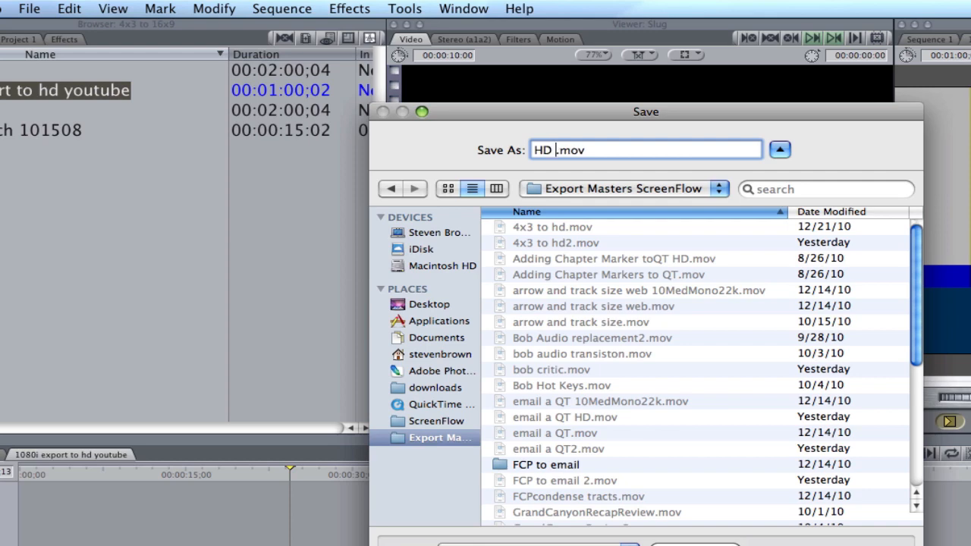
{"action": "type", "text": "demo for youtube"}
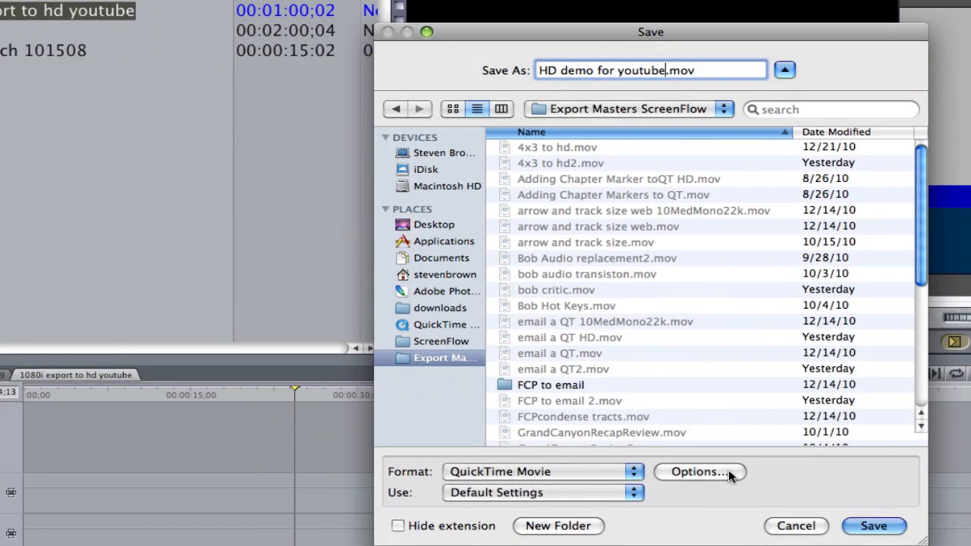
- Bring up the movie's H.264 video compression settings from Options
{"action": "left_click", "coordinate": [698, 471]}
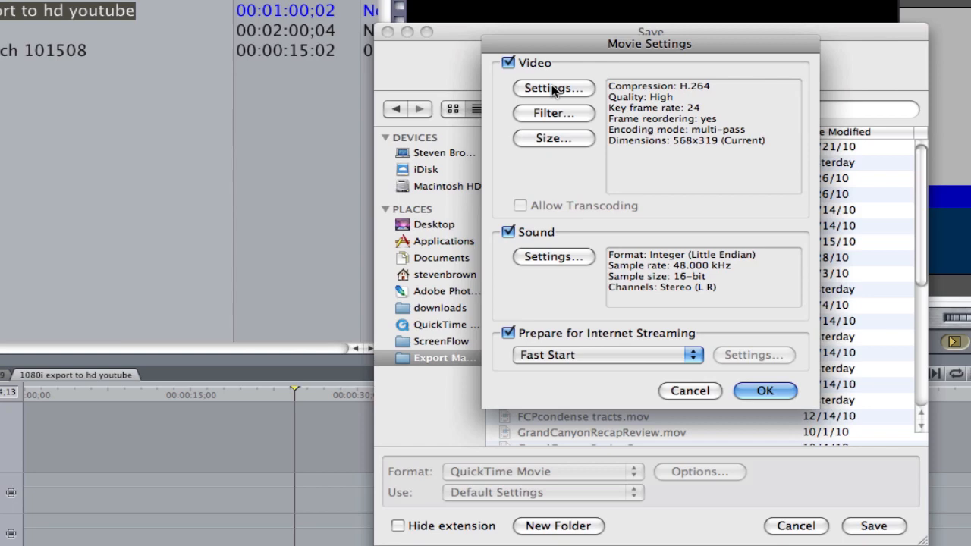
{"action": "left_click", "coordinate": [553, 88]}
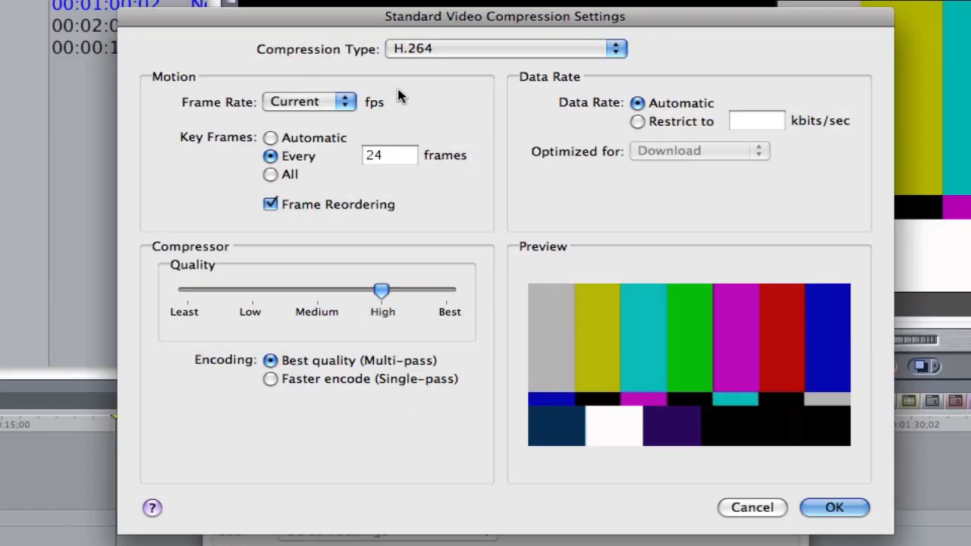
{"action": "mouse_move", "coordinate": [465, 95]}
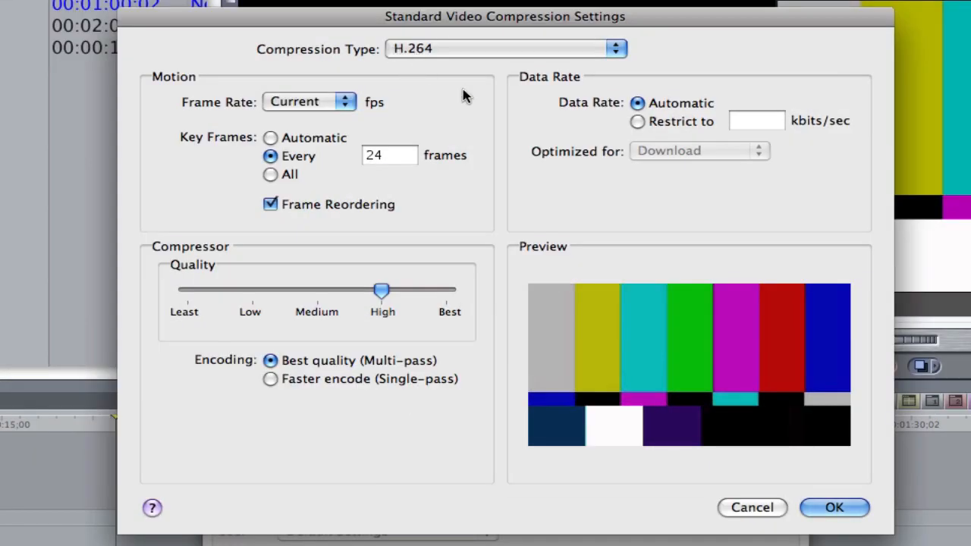
- Restrict the H.264 data rate to 1000 kbits/sec
{"action": "left_click", "coordinate": [638, 121]}
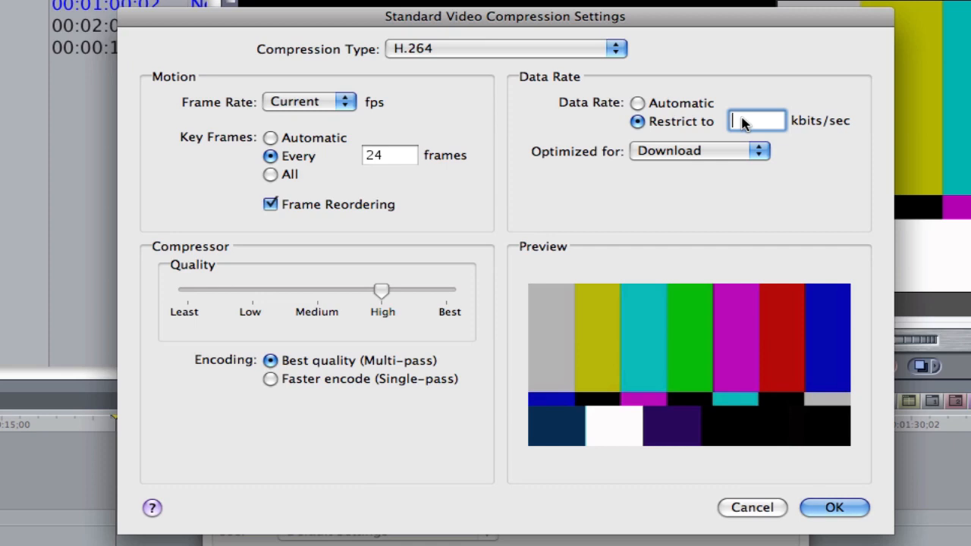
{"action": "type", "text": "1000"}
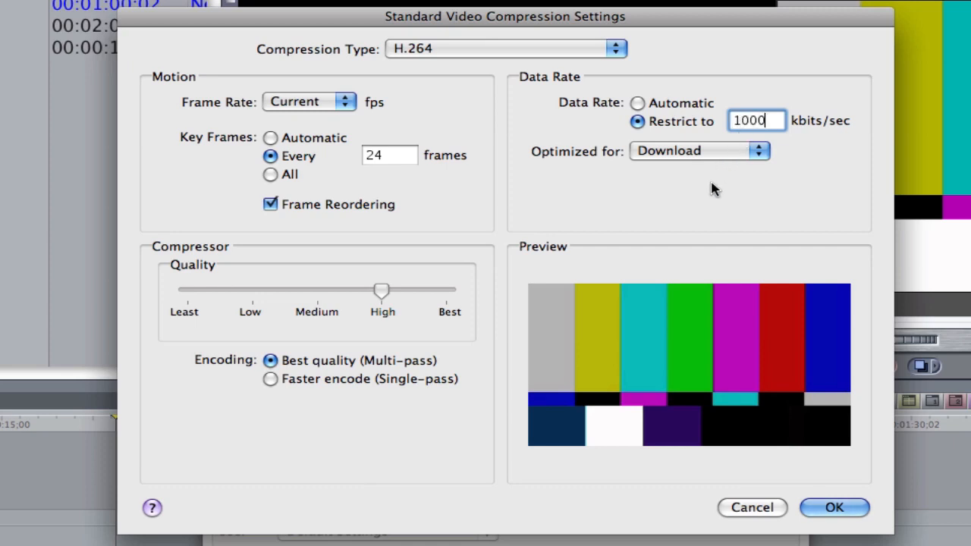
{"action": "mouse_move", "coordinate": [713, 193]}
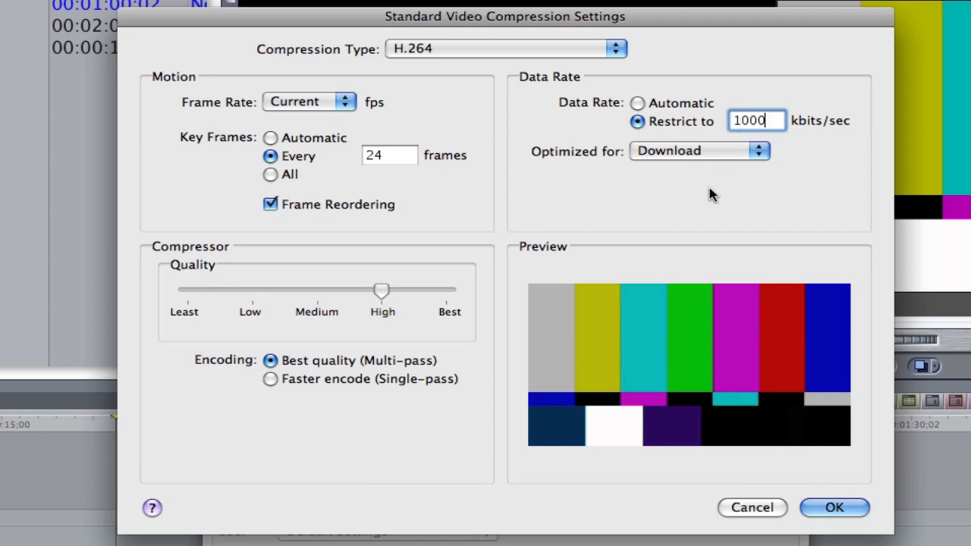
{"action": "mouse_move", "coordinate": [680, 197]}
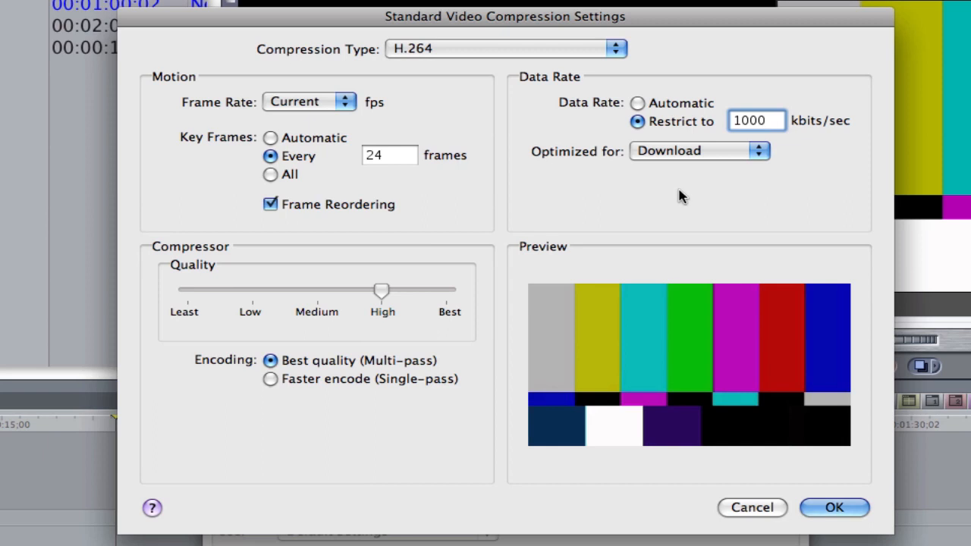
{"action": "mouse_move", "coordinate": [556, 214]}
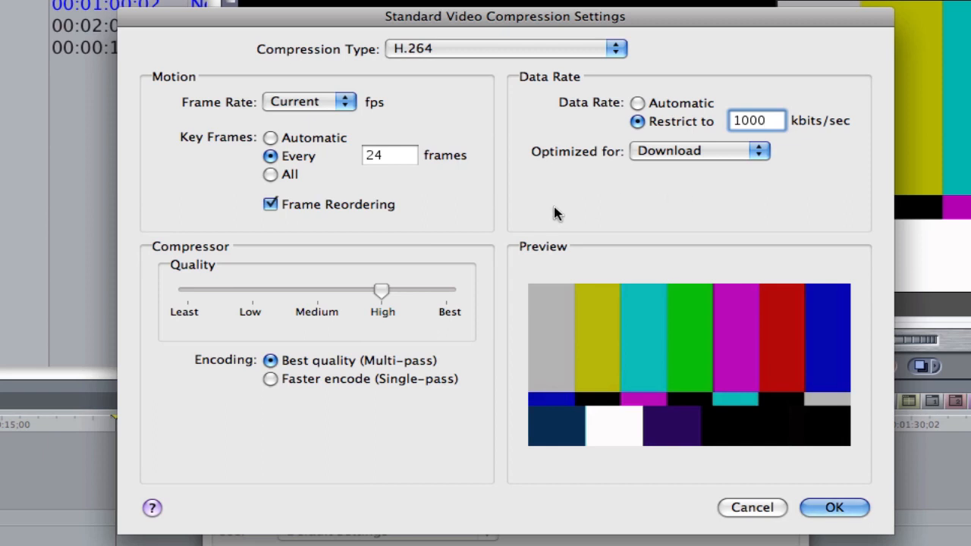
{"action": "left_click", "coordinate": [757, 121]}
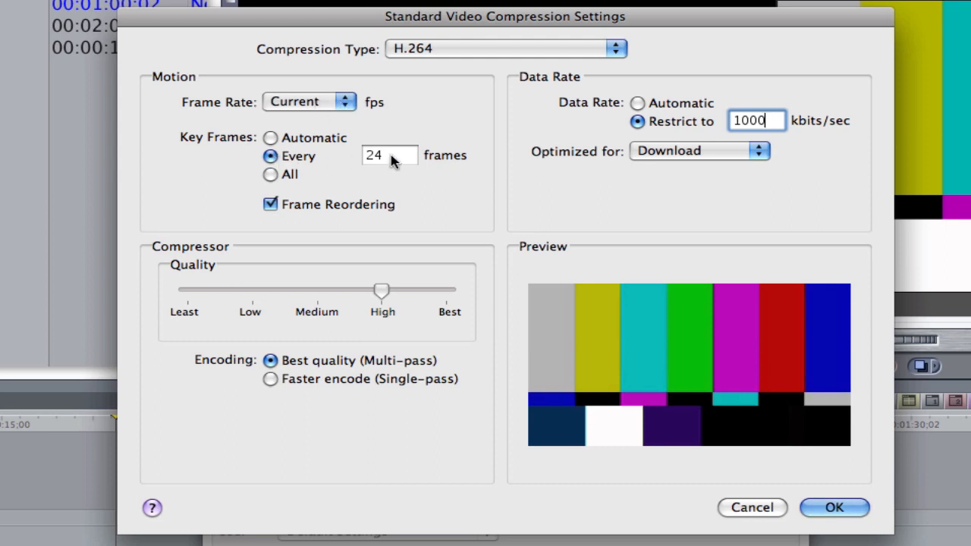
- Set key frames to every 30 frames after trying automatic and 24
{"action": "left_click", "coordinate": [270, 137]}
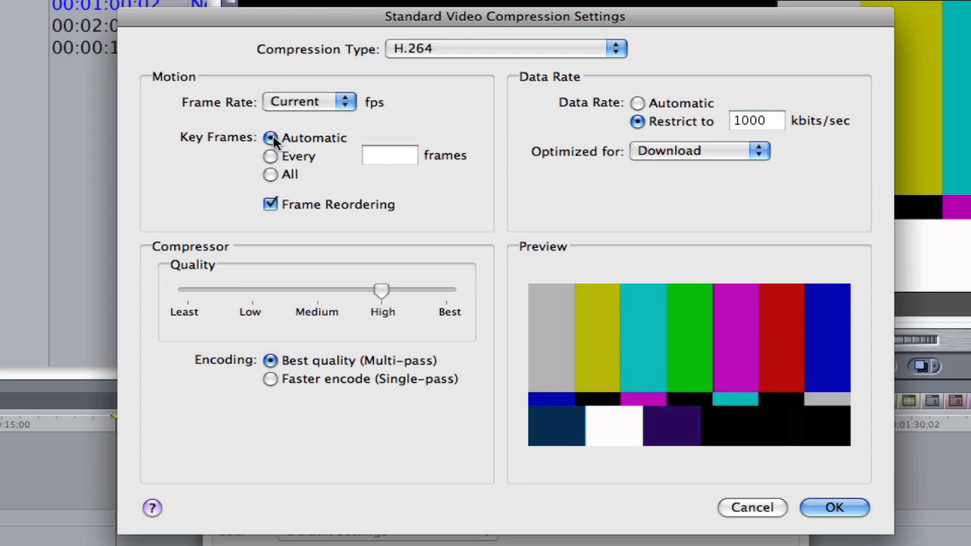
{"action": "left_click", "coordinate": [270, 156]}
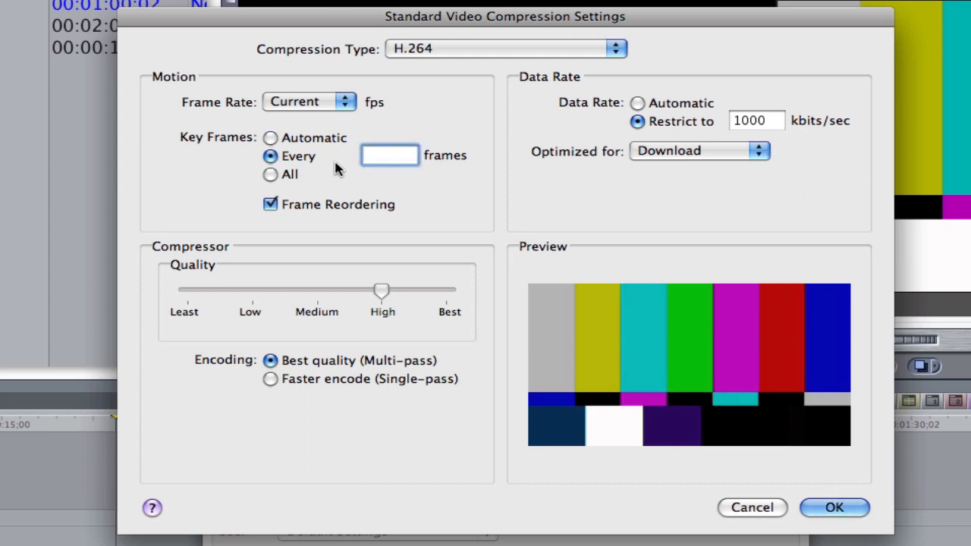
{"action": "type", "text": "24"}
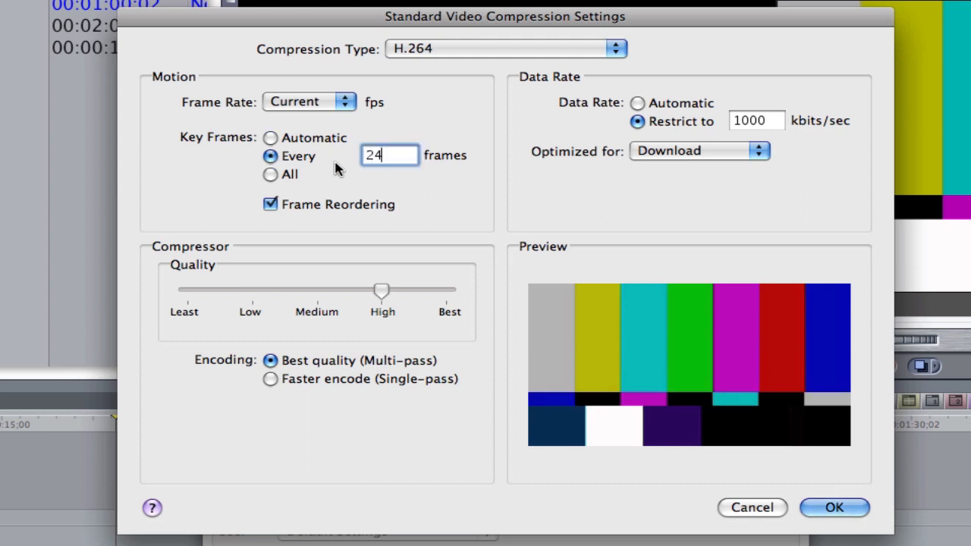
{"action": "left_click", "coordinate": [389, 155]}
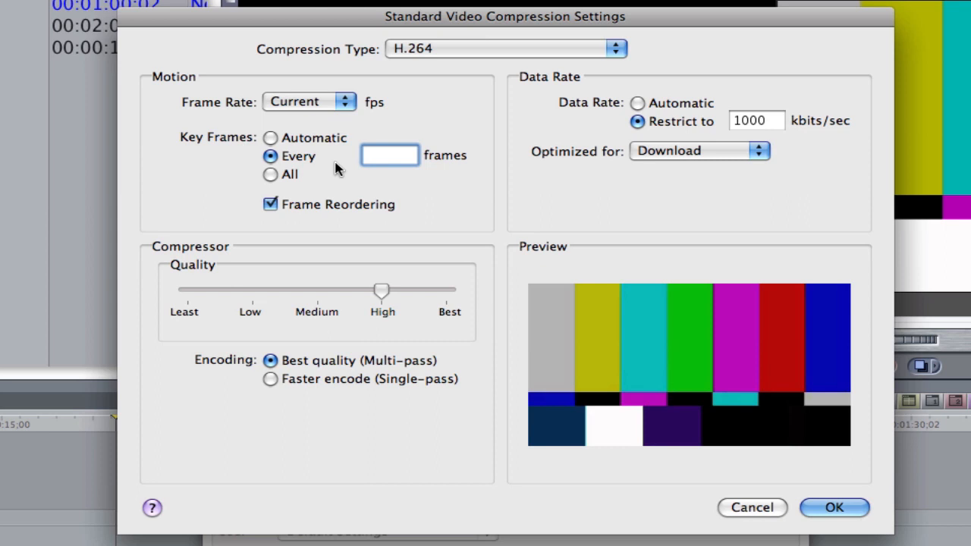
{"action": "type", "text": "30"}
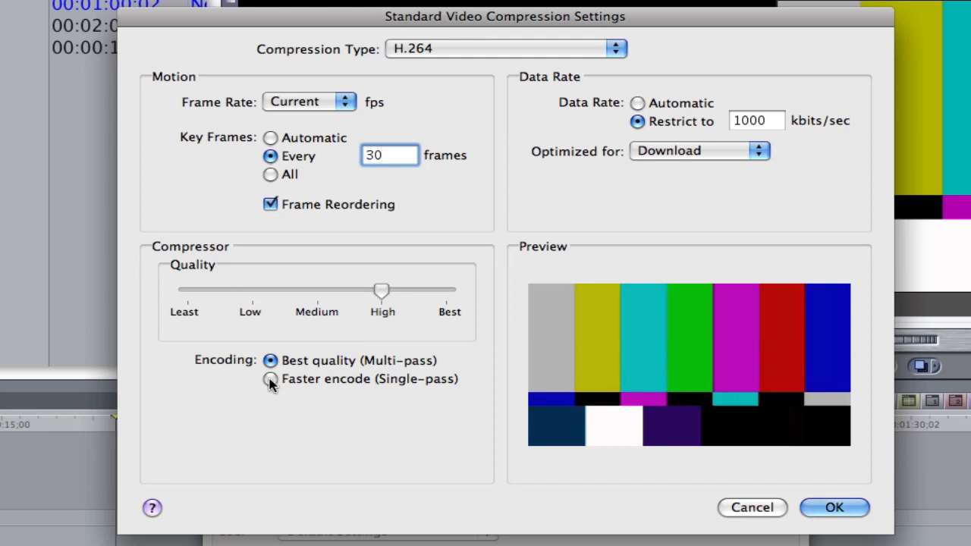
- Try single-pass then multi-pass encoding, automatic data rate and a lower quality setting
{"action": "left_click", "coordinate": [271, 379]}
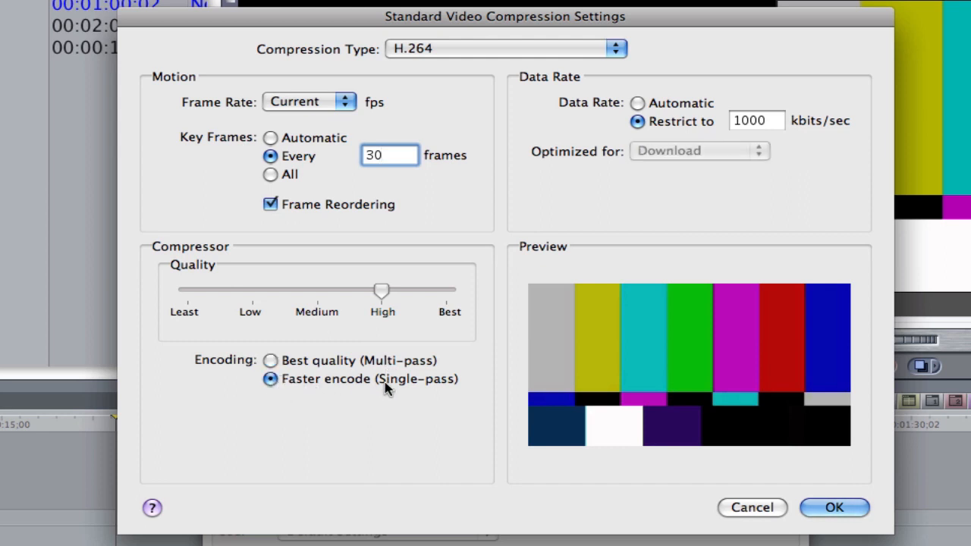
{"action": "left_click", "coordinate": [389, 154]}
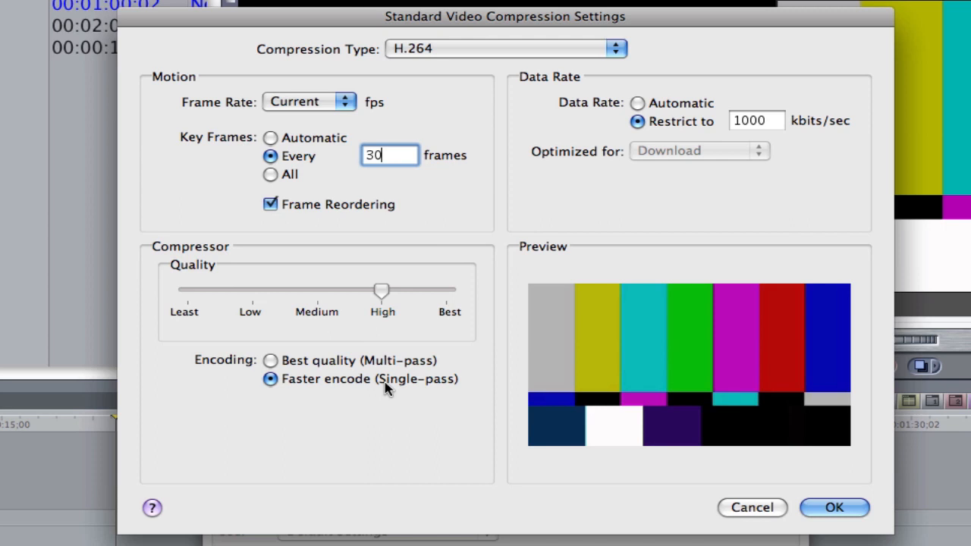
{"action": "mouse_move", "coordinate": [756, 121]}
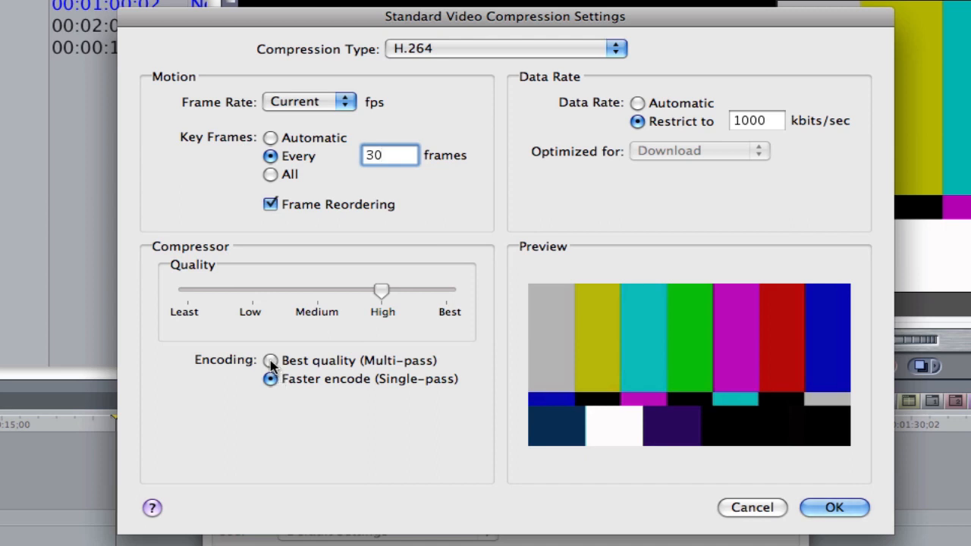
{"action": "left_click", "coordinate": [270, 360]}
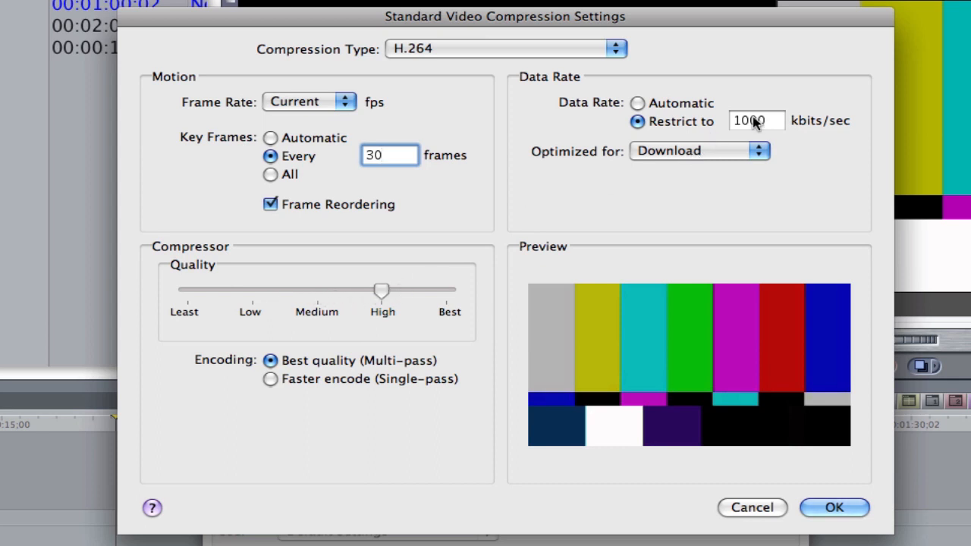
{"action": "left_click", "coordinate": [638, 102]}
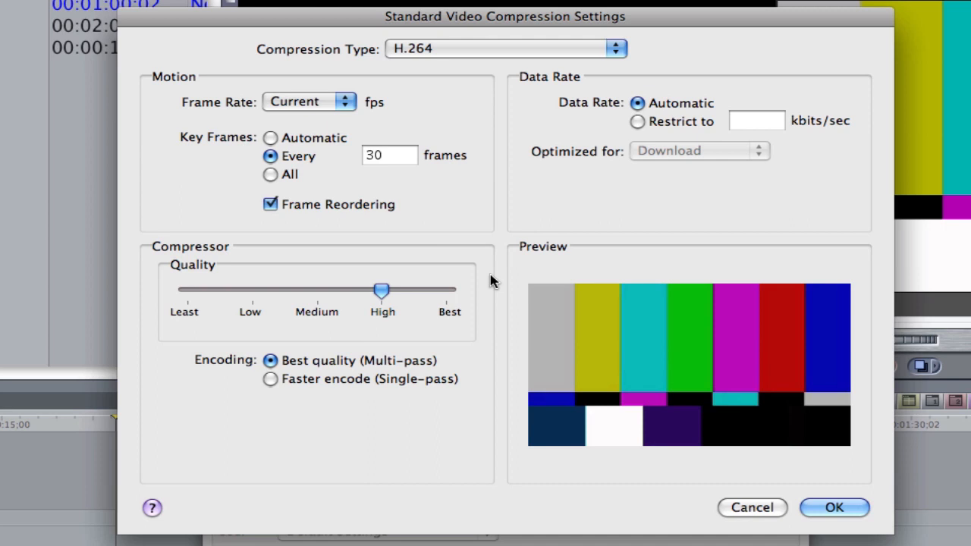
{"action": "left_click_drag", "start_coordinate": [381, 290], "coordinate": [288, 290]}
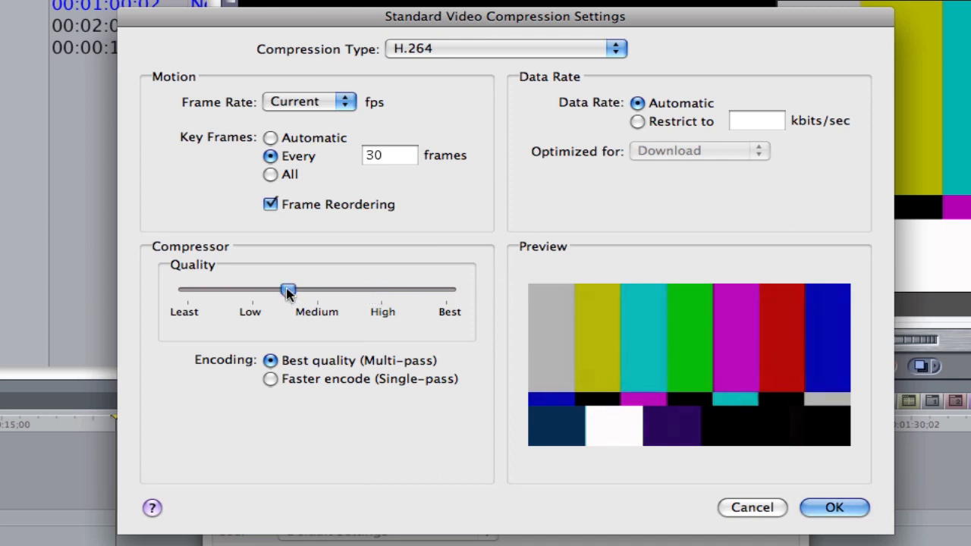
- Settle on a restricted 1000 kbits/sec data rate with faster single-pass encoding
{"action": "left_click", "coordinate": [637, 122]}
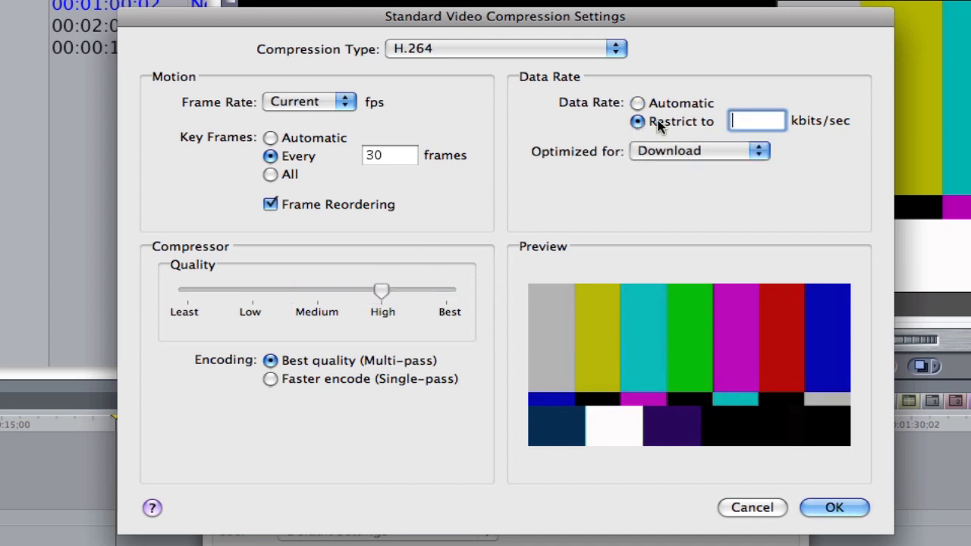
{"action": "type", "text": "1000"}
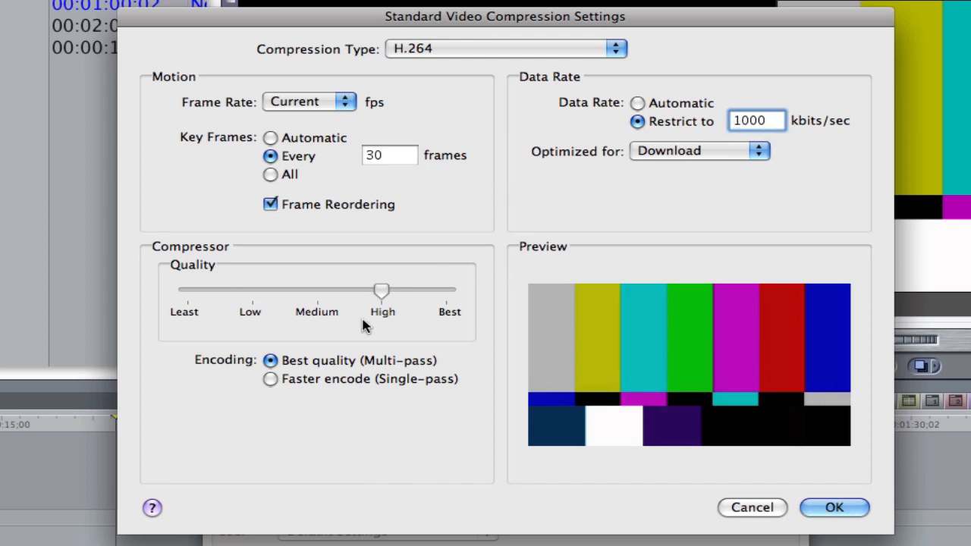
{"action": "mouse_move", "coordinate": [512, 209]}
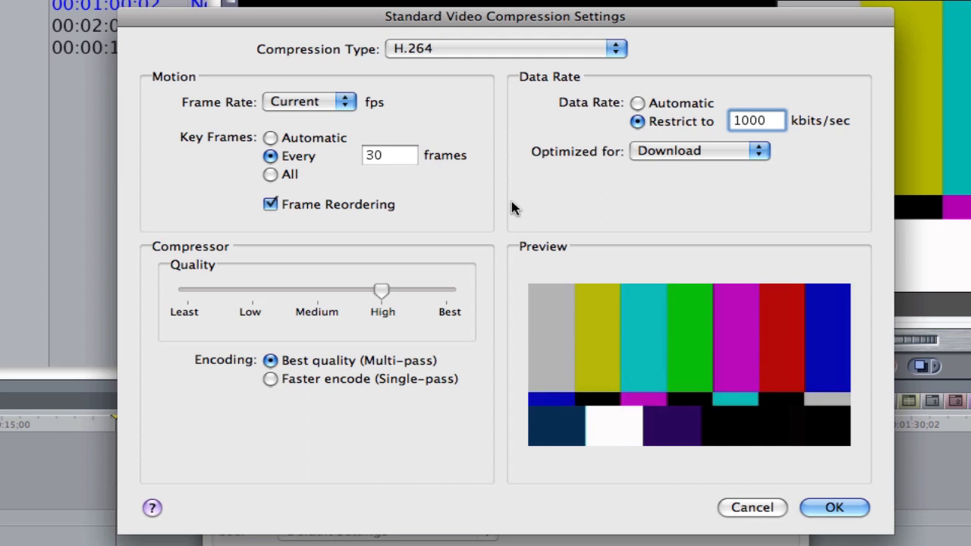
{"action": "left_click", "coordinate": [756, 121]}
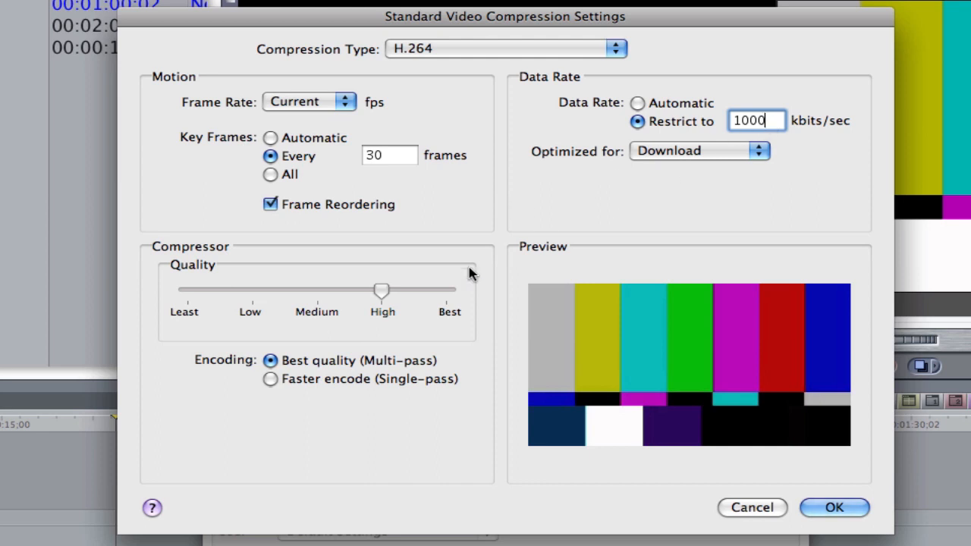
{"action": "mouse_move", "coordinate": [736, 192]}
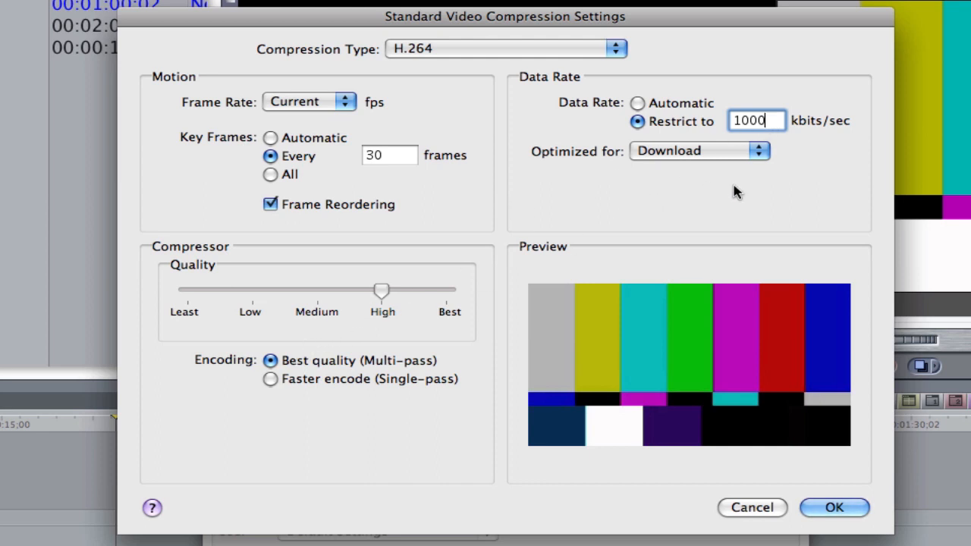
{"action": "mouse_move", "coordinate": [287, 390]}
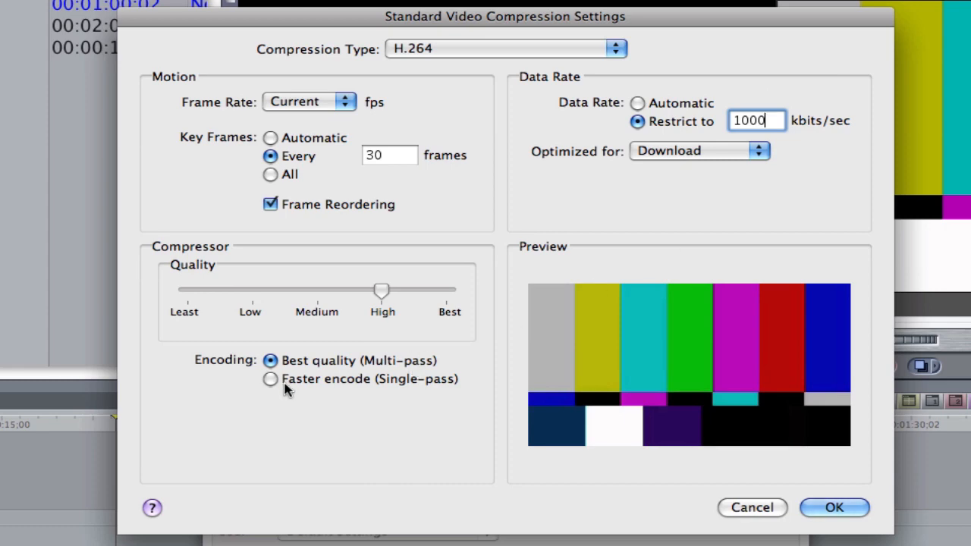
{"action": "left_click", "coordinate": [270, 379]}
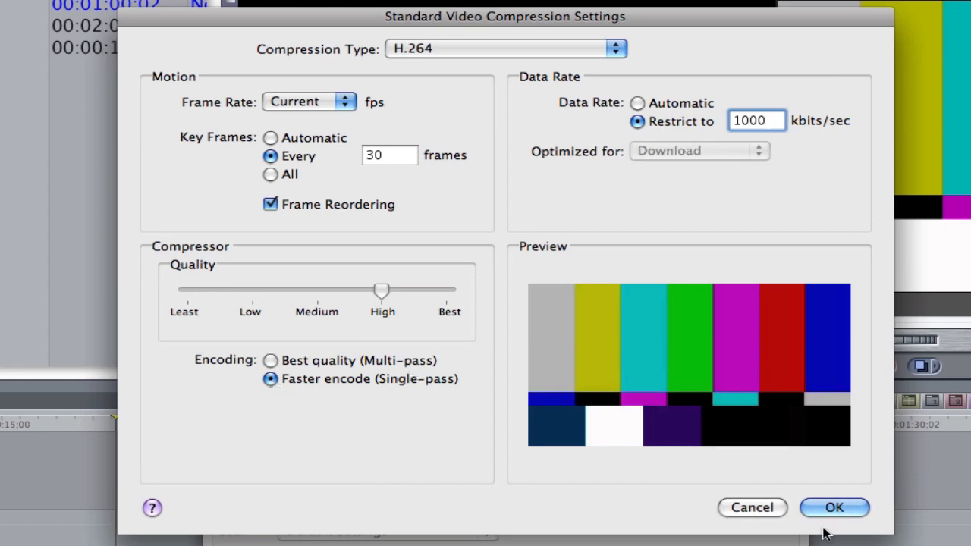
- Set export size to HD 1280 x 720 16:9, preserving aspect ratio with Letterbox
{"action": "left_click", "coordinate": [835, 508]}
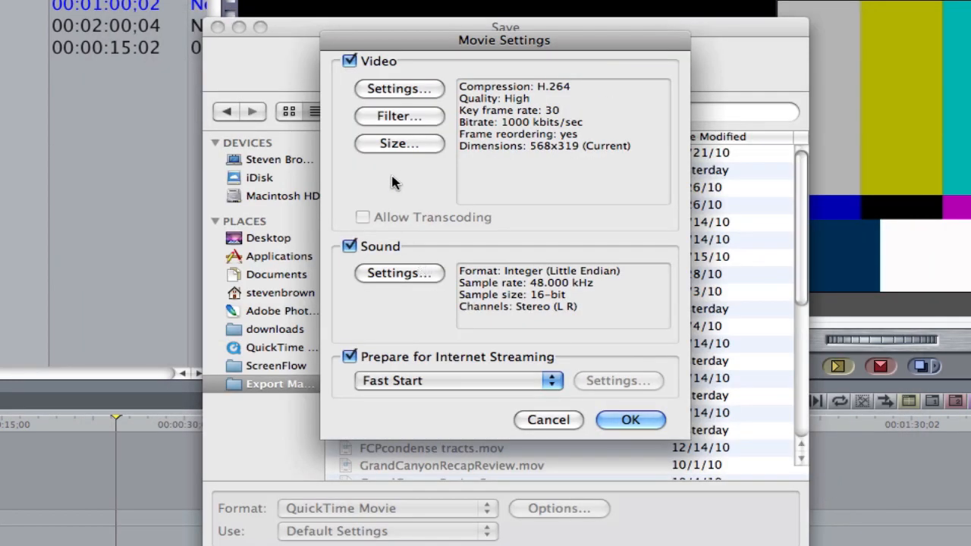
{"action": "left_click", "coordinate": [399, 143]}
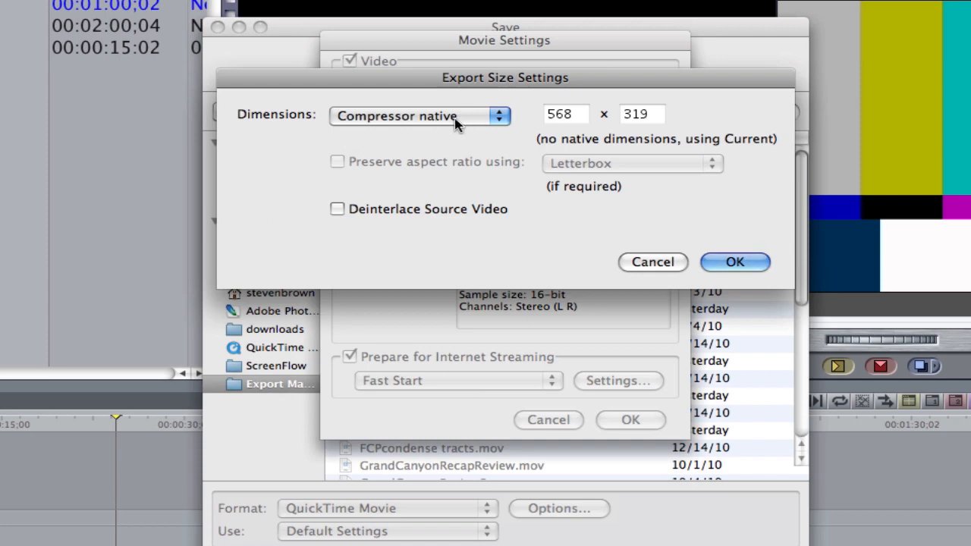
{"action": "left_click", "coordinate": [420, 115]}
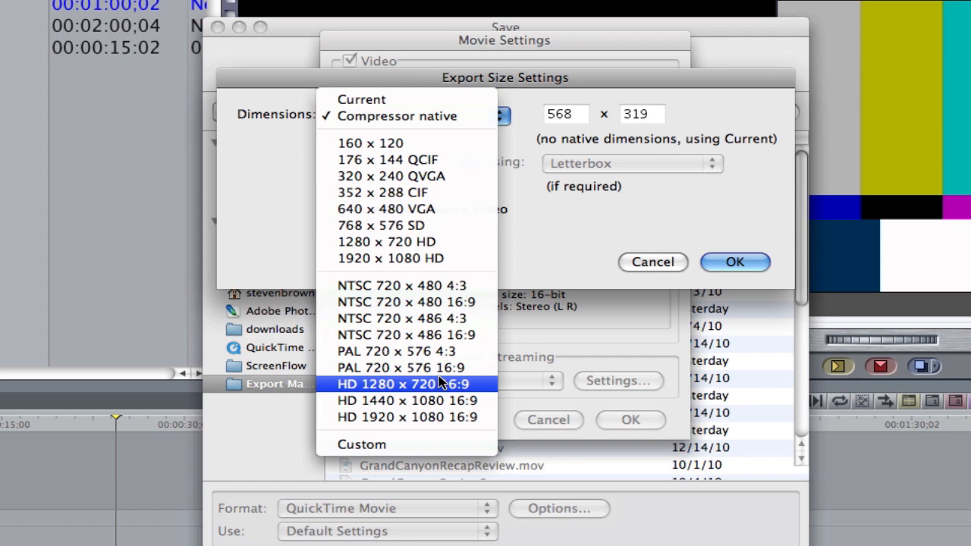
{"action": "left_click", "coordinate": [406, 384]}
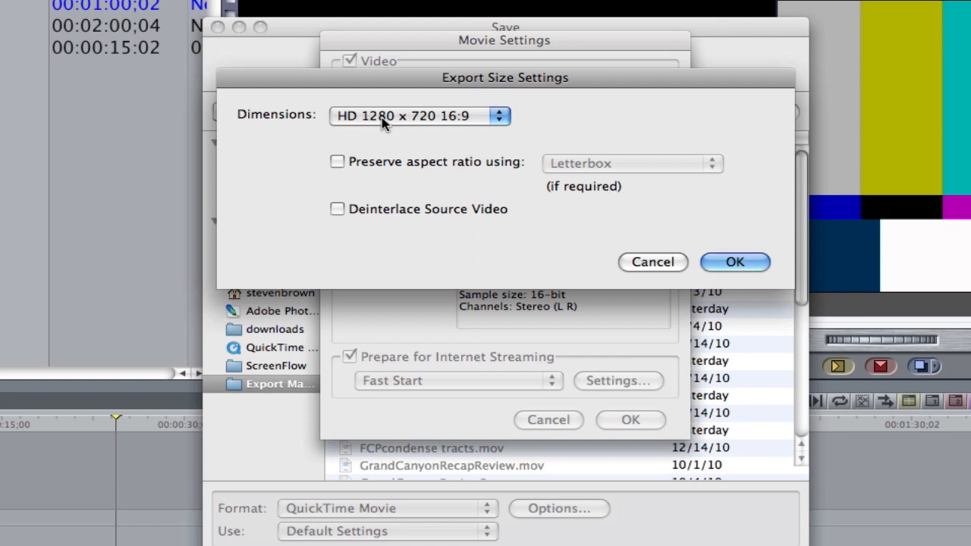
{"action": "mouse_move", "coordinate": [459, 123]}
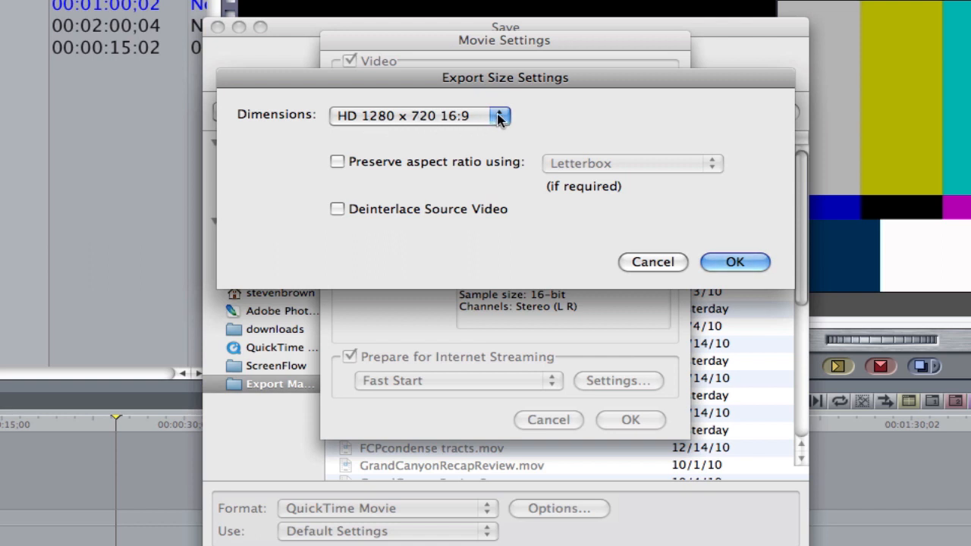
{"action": "left_click", "coordinate": [337, 161]}
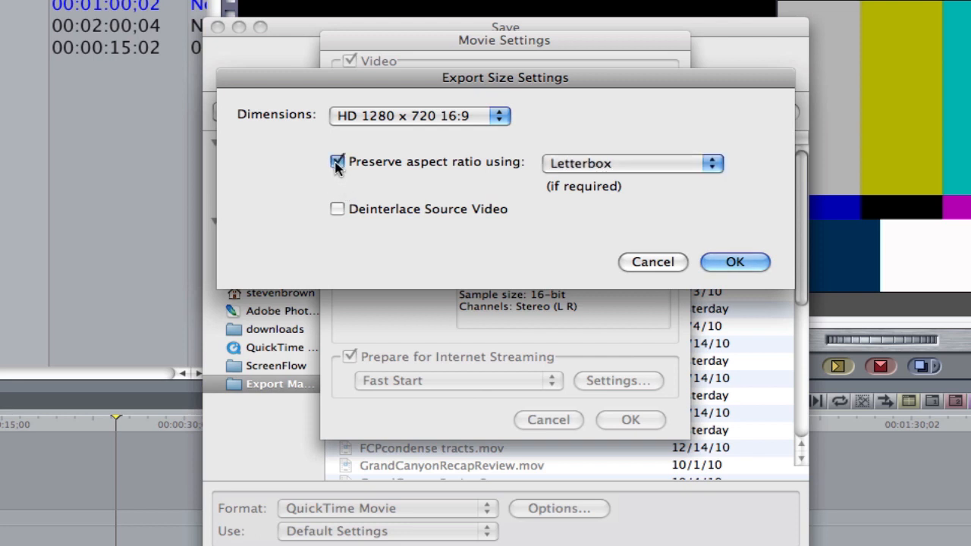
{"action": "mouse_move", "coordinate": [484, 154]}
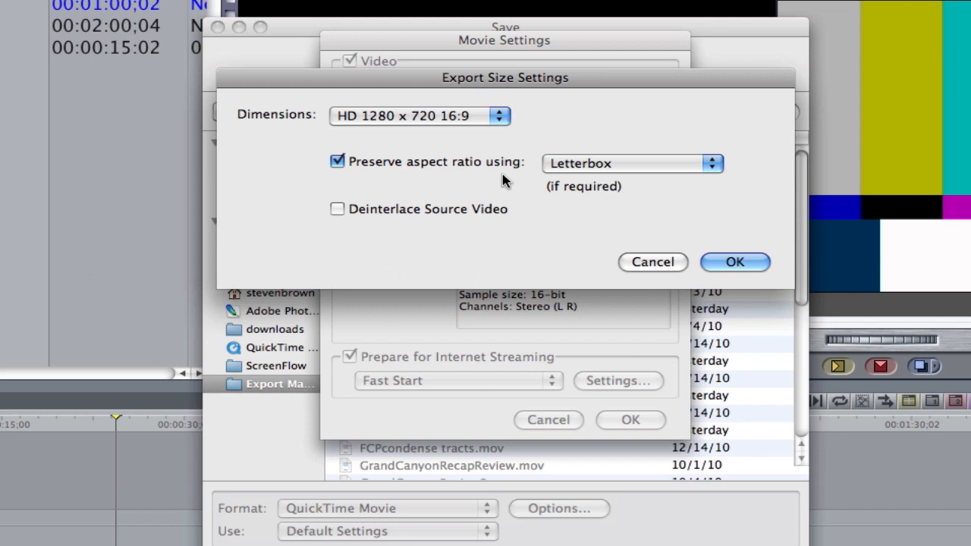
{"action": "mouse_move", "coordinate": [424, 129]}
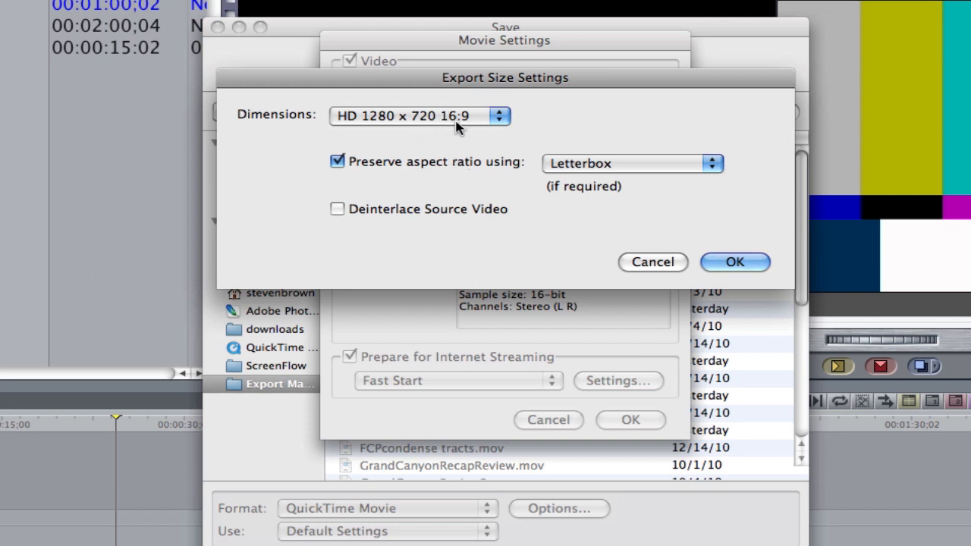
{"action": "mouse_move", "coordinate": [340, 225]}
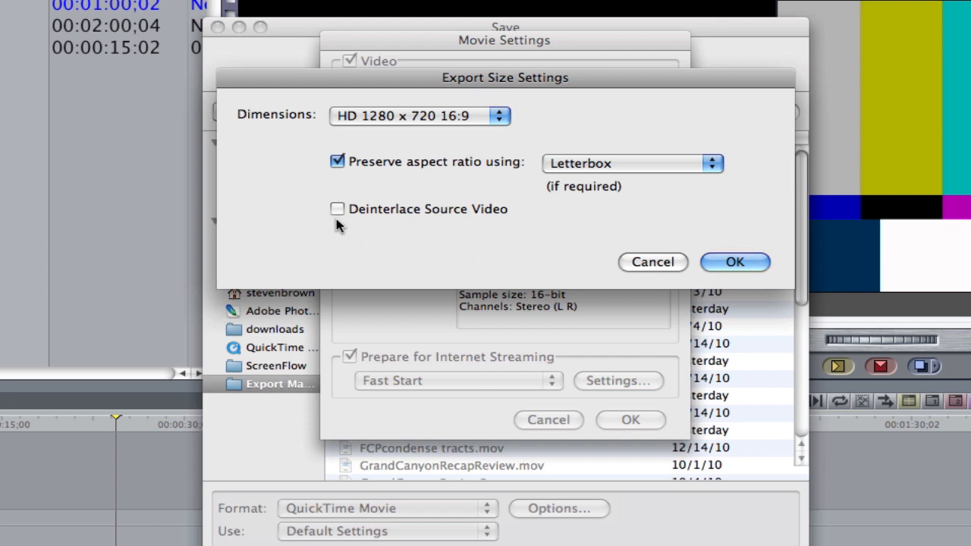
{"action": "mouse_move", "coordinate": [365, 230]}
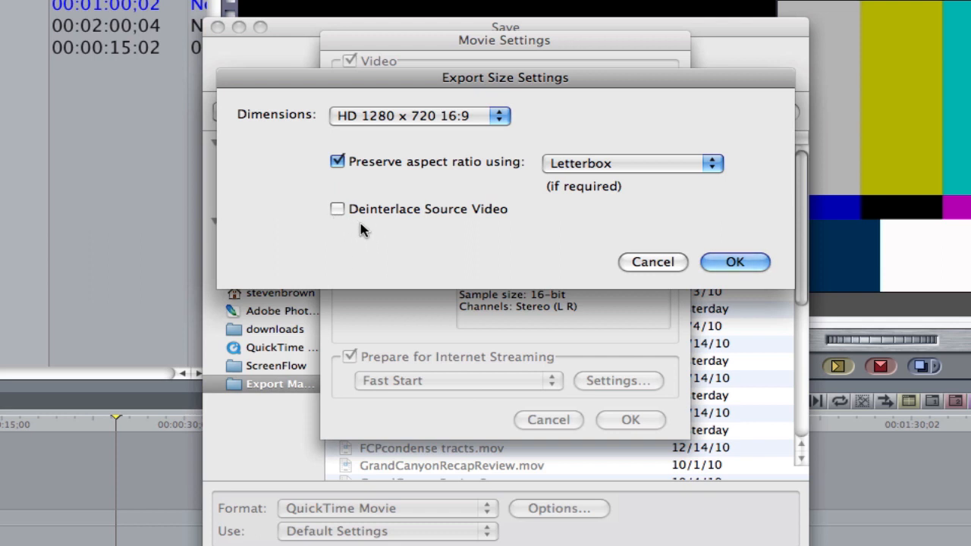
{"action": "mouse_move", "coordinate": [358, 228]}
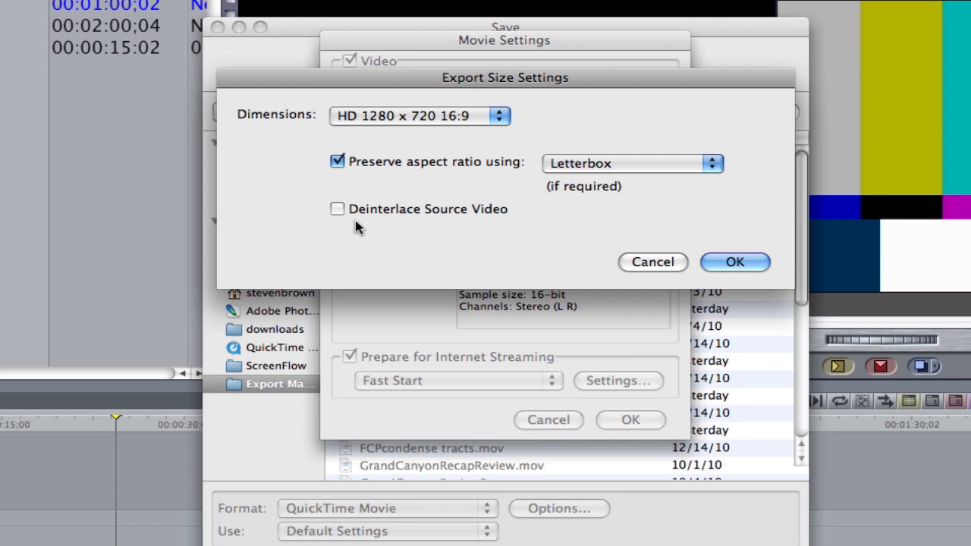
{"action": "mouse_move", "coordinate": [480, 237]}
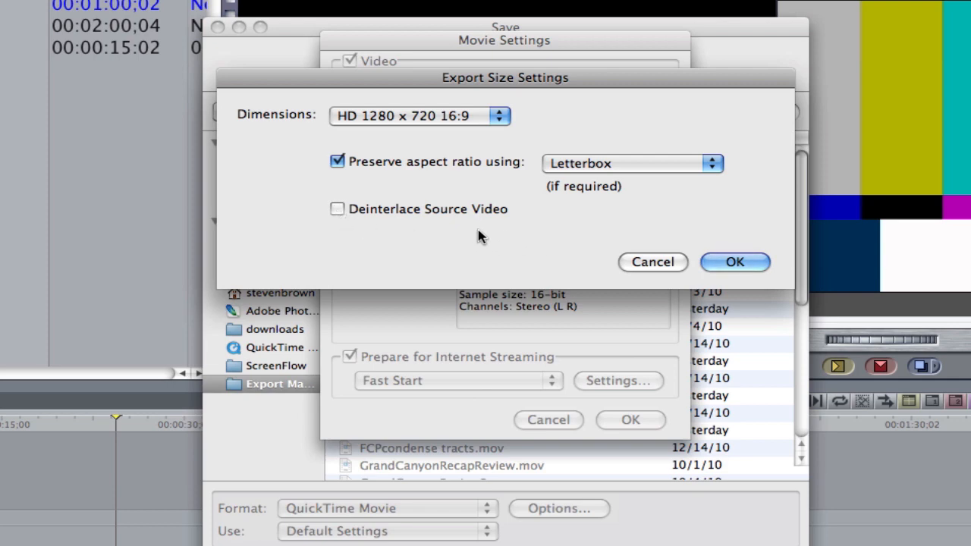
- Confirm the size, turn off Prepare for Internet Streaming, and accept the movie settings
{"action": "left_click", "coordinate": [734, 261]}
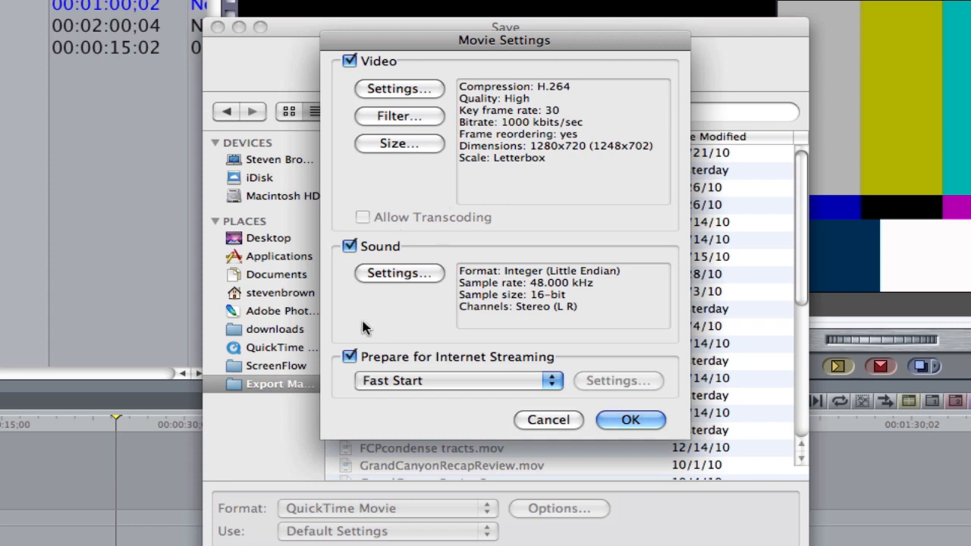
{"action": "left_click", "coordinate": [350, 356]}
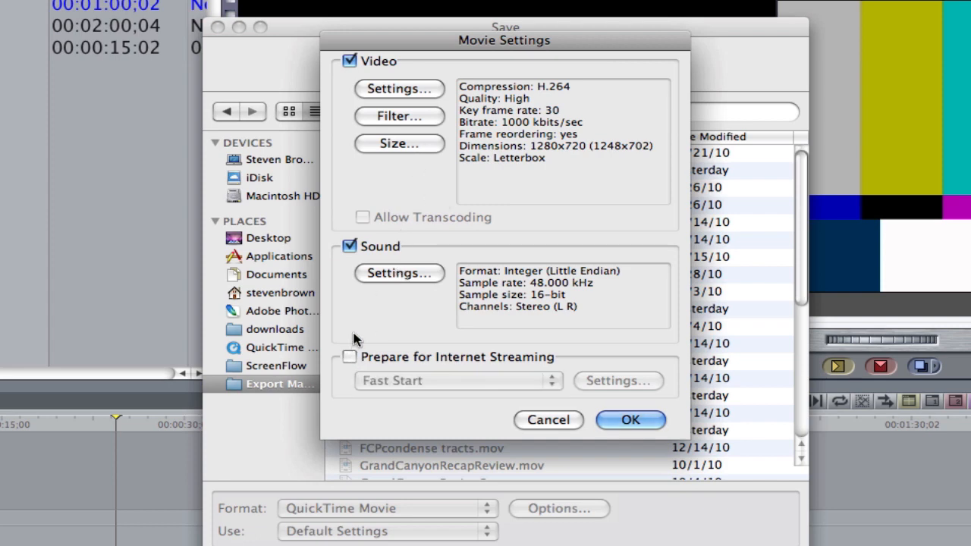
{"action": "left_click", "coordinate": [630, 420]}
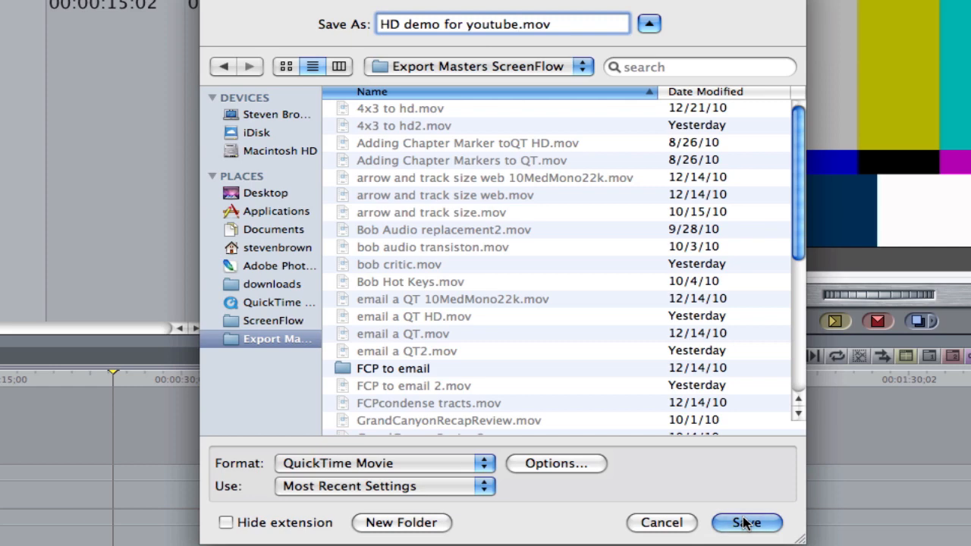
- Save the export as 'HD demo for youtube.mov' in Export Masters ScreenFlow
{"action": "left_click", "coordinate": [747, 523]}
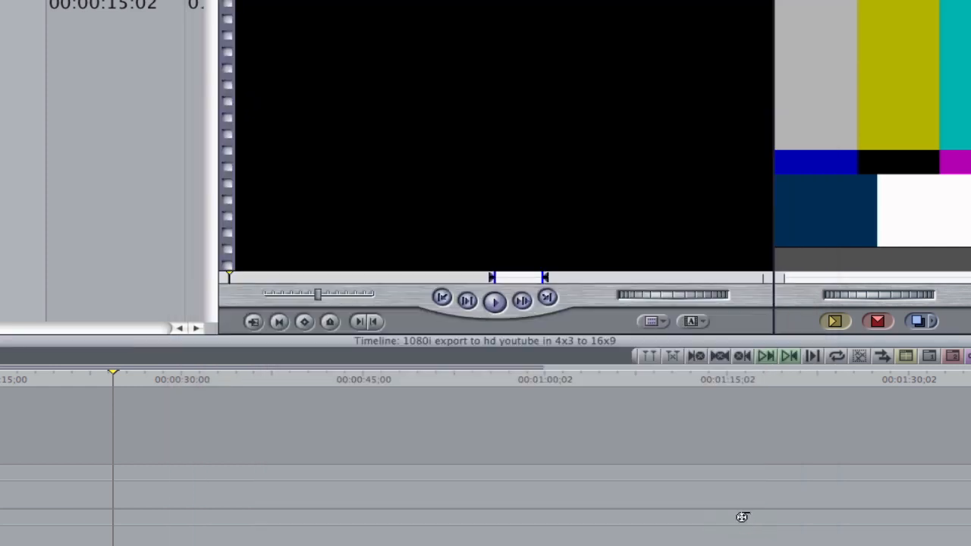